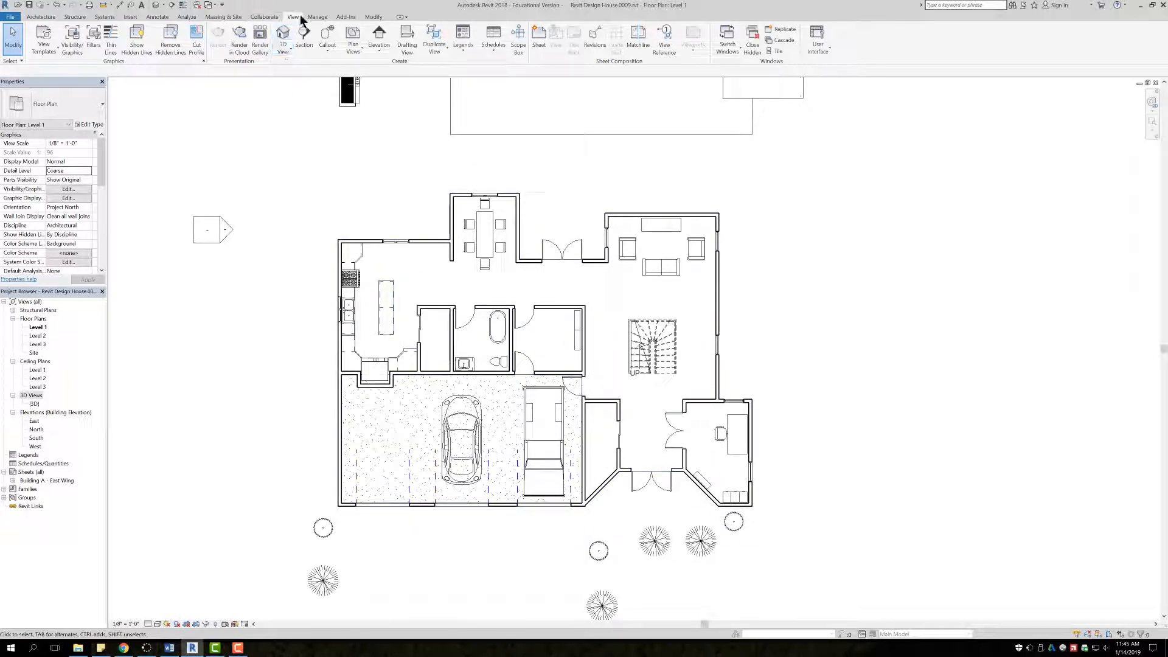
# - From the Level 1 floor plan, bring up the 3D View options including Camera
pyautogui.click(282, 36)
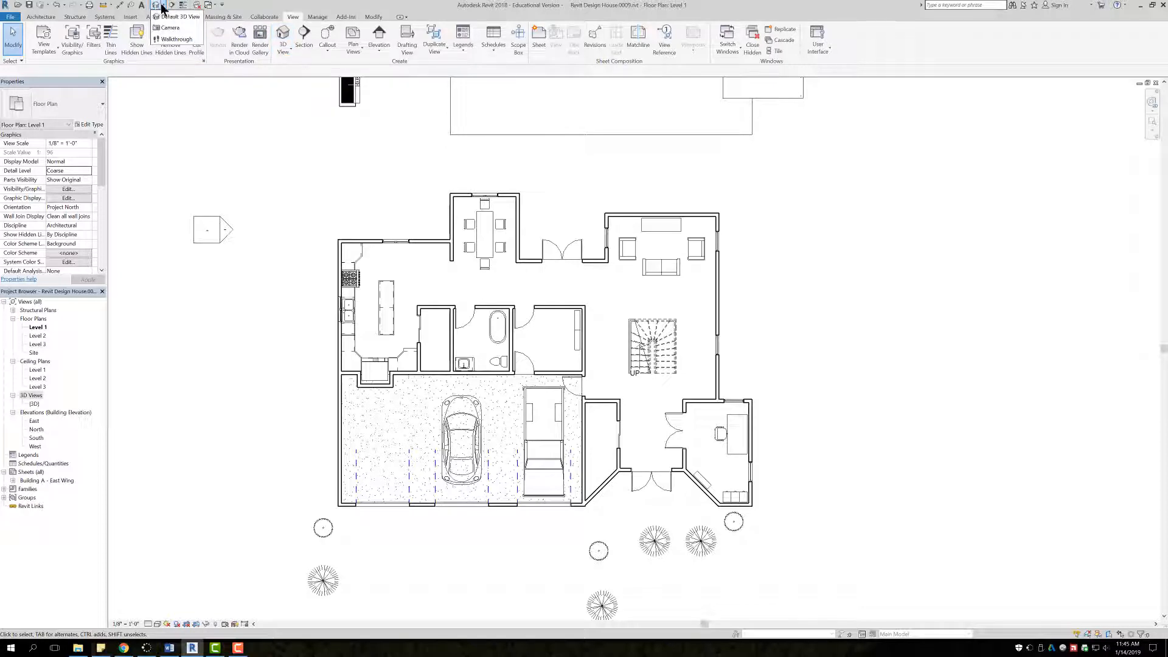
pyautogui.moveTo(170, 27)
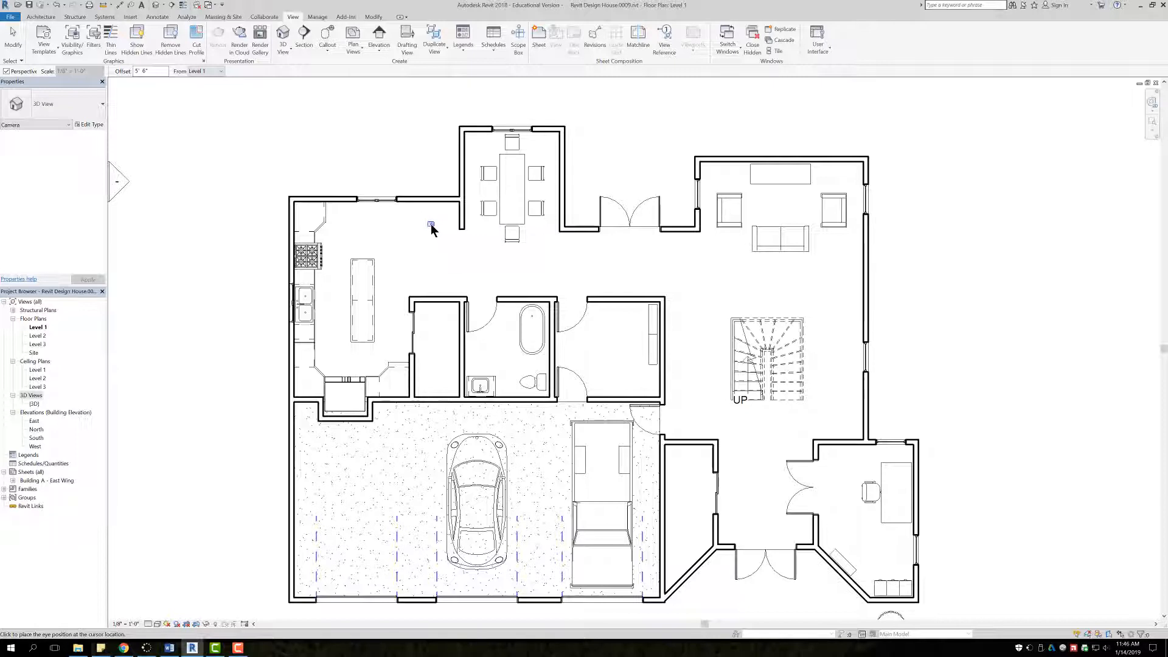
pyautogui.moveTo(438, 222)
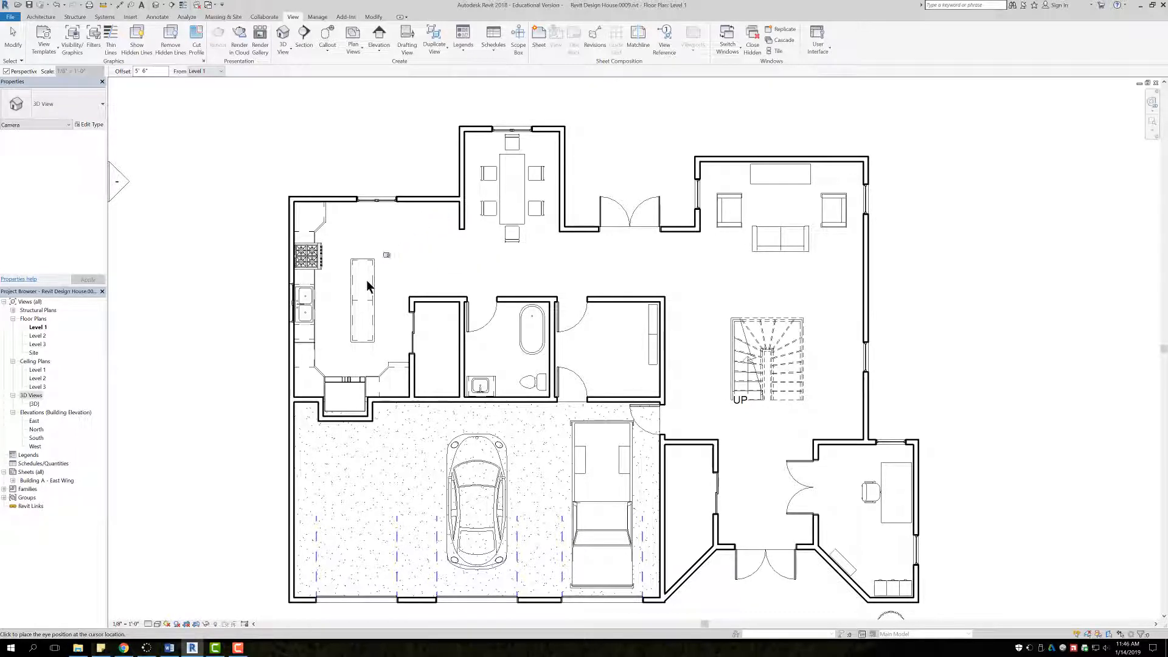
pyautogui.moveTo(381, 262)
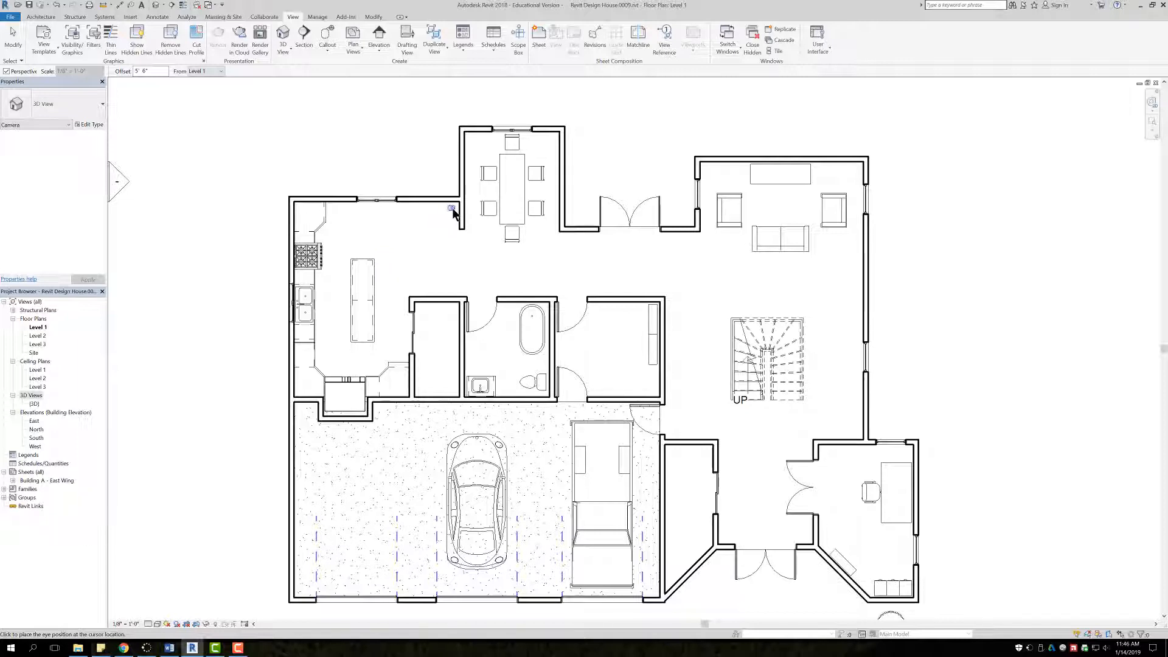
# - Set the camera's eye position in the kitchen's upper-right corner on Level 1
pyautogui.click(451, 208)
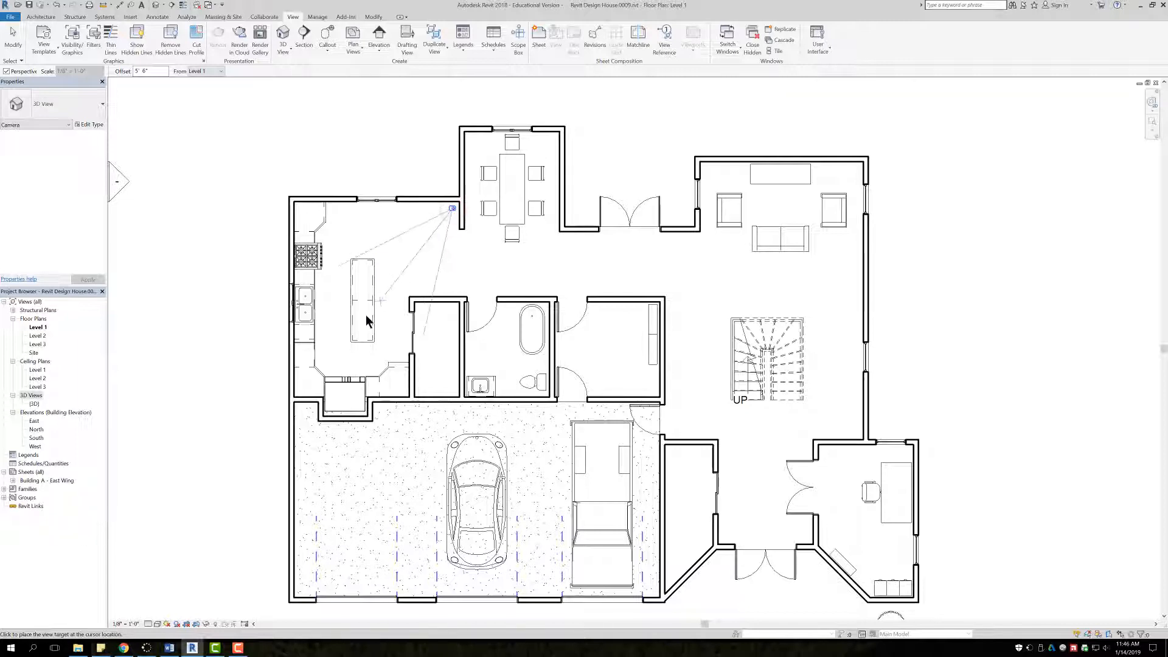
pyautogui.moveTo(261, 417)
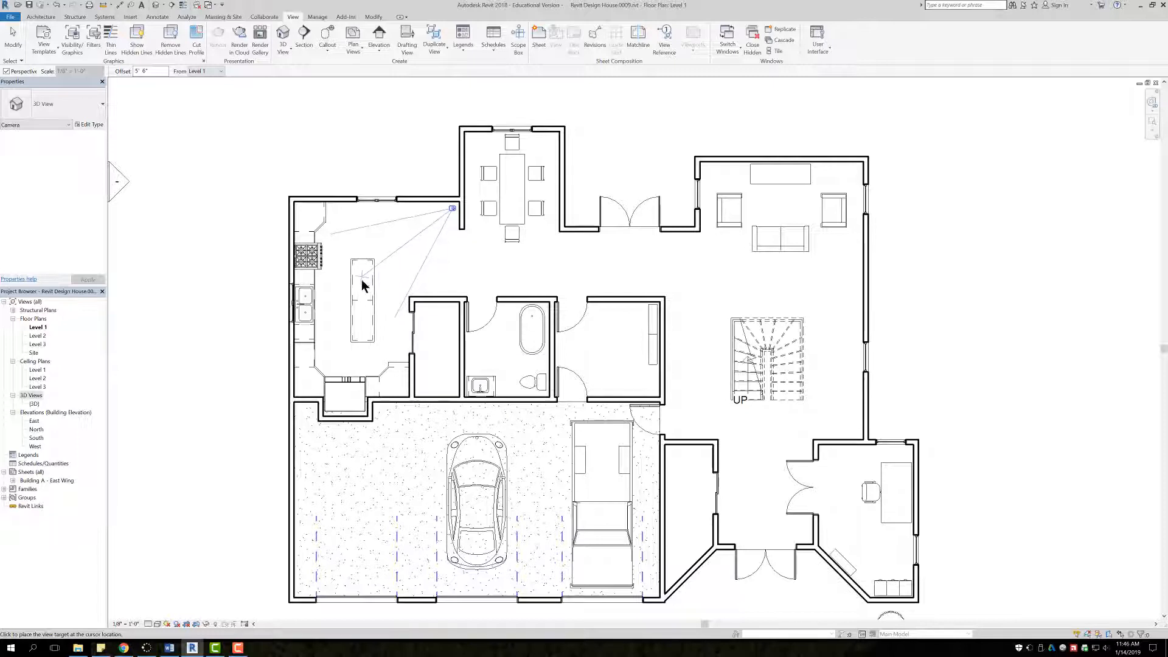
pyautogui.moveTo(310, 301)
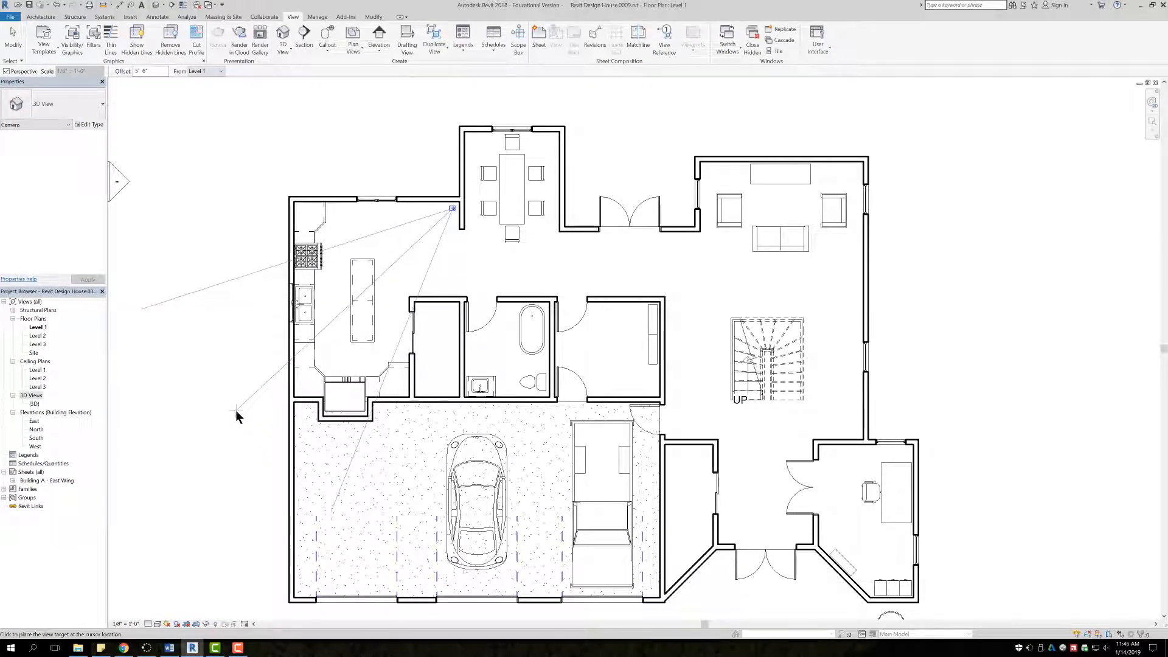
pyautogui.moveTo(242, 414)
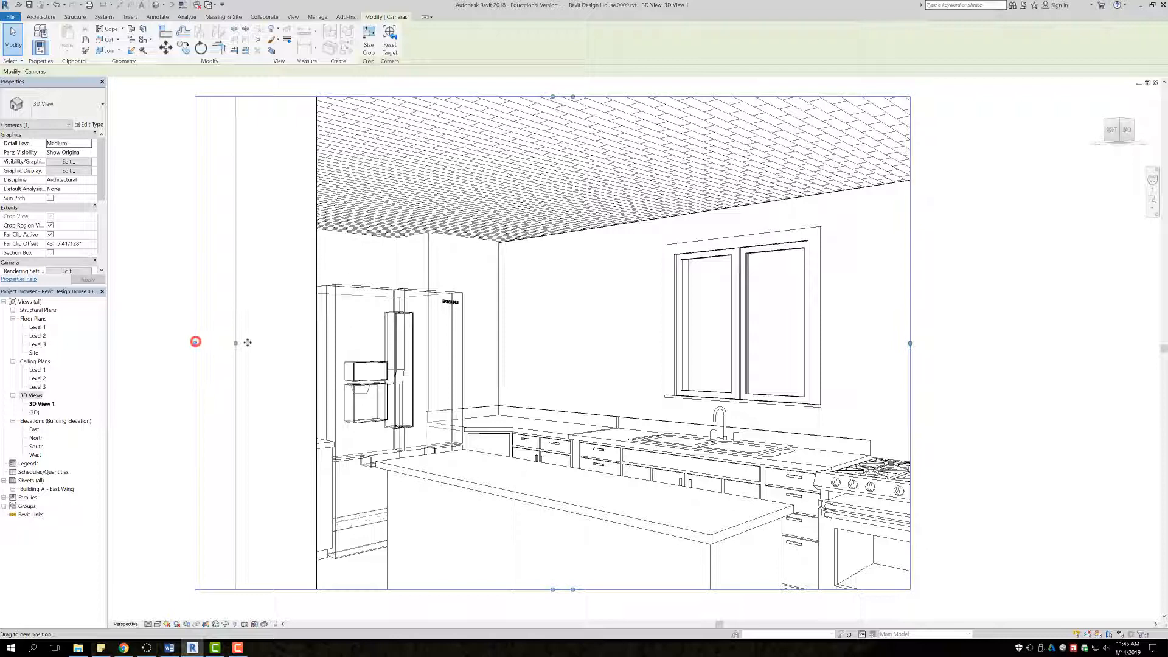
# - Drag the 3D View 1 crop boundary wider on both sides, then deselect it
pyautogui.moveTo(196, 342); pyautogui.dragTo(249, 343)
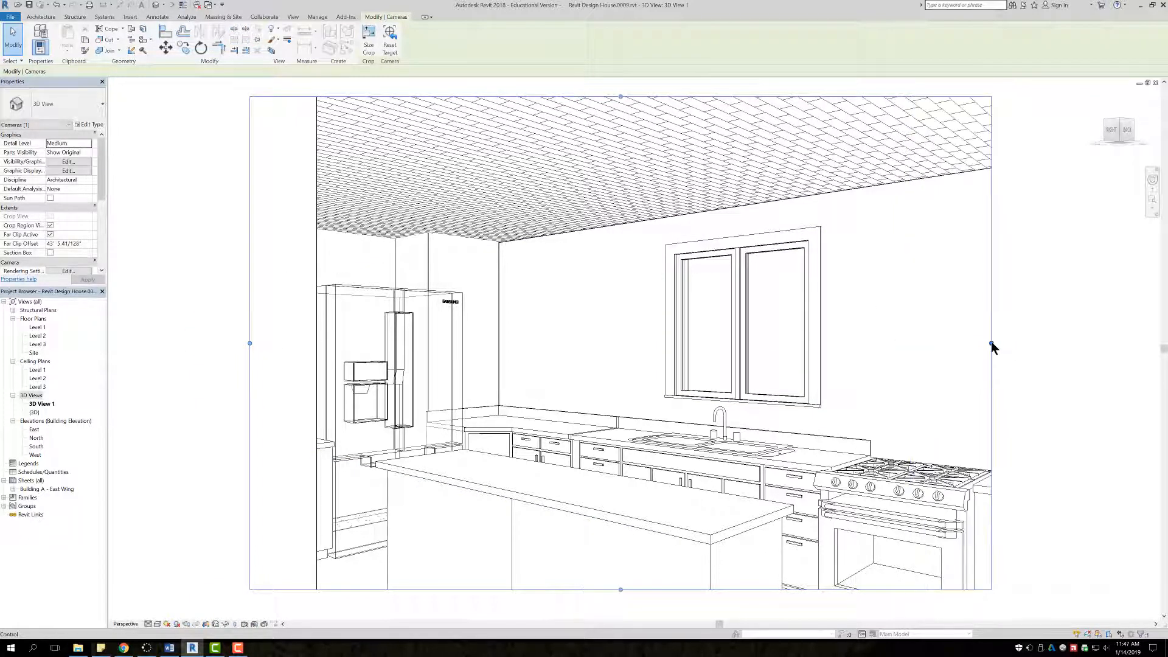
pyautogui.moveTo(993, 347); pyautogui.dragTo(812, 353)
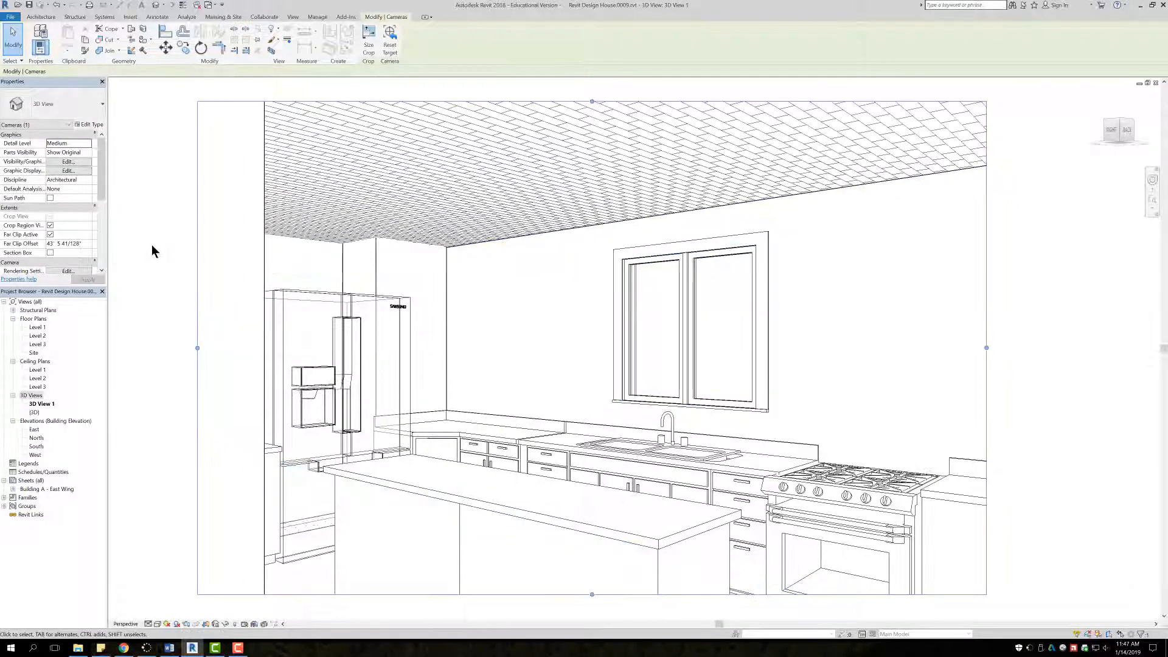
pyautogui.click(292, 16)
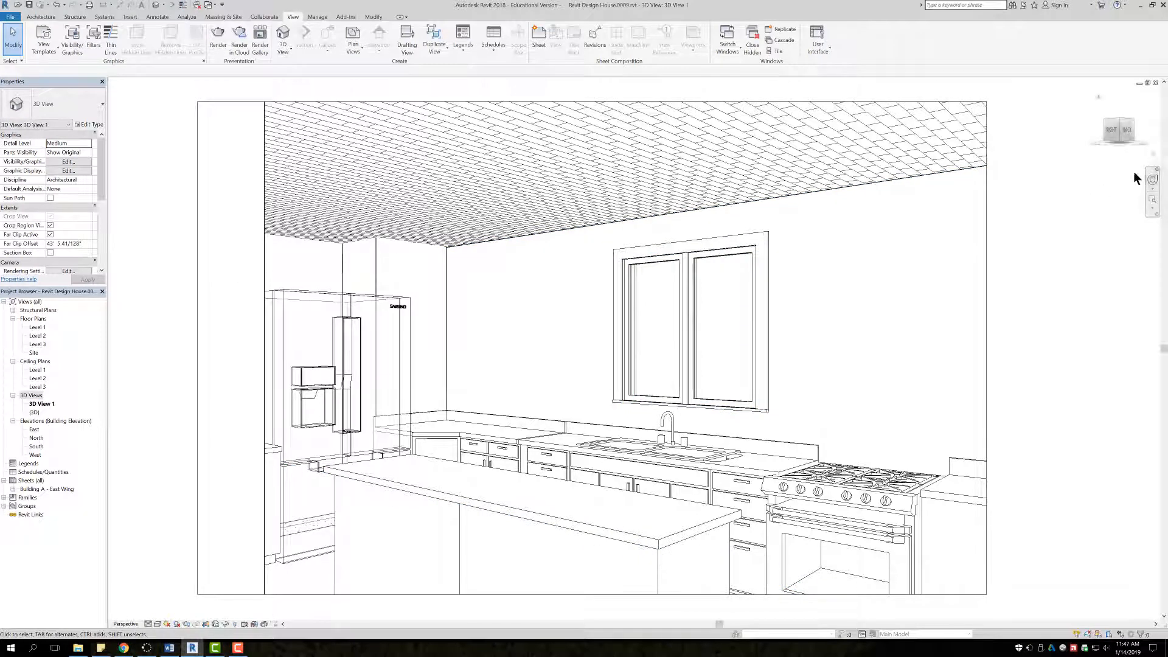
pyautogui.moveTo(1152, 183)
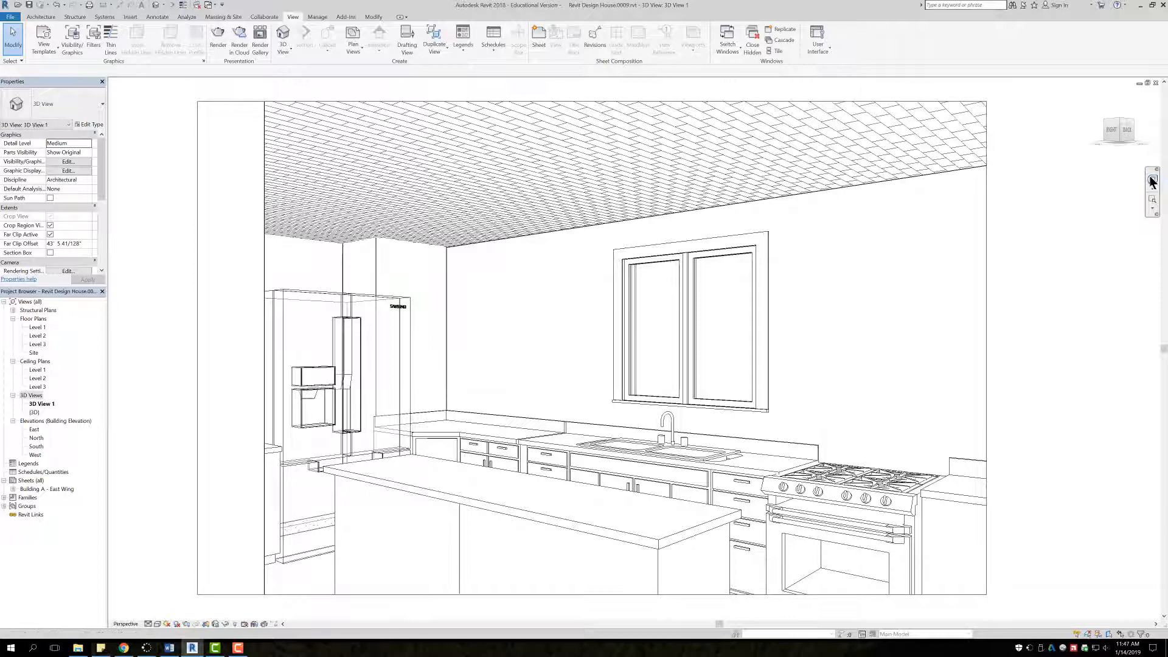
pyautogui.moveTo(1153, 180)
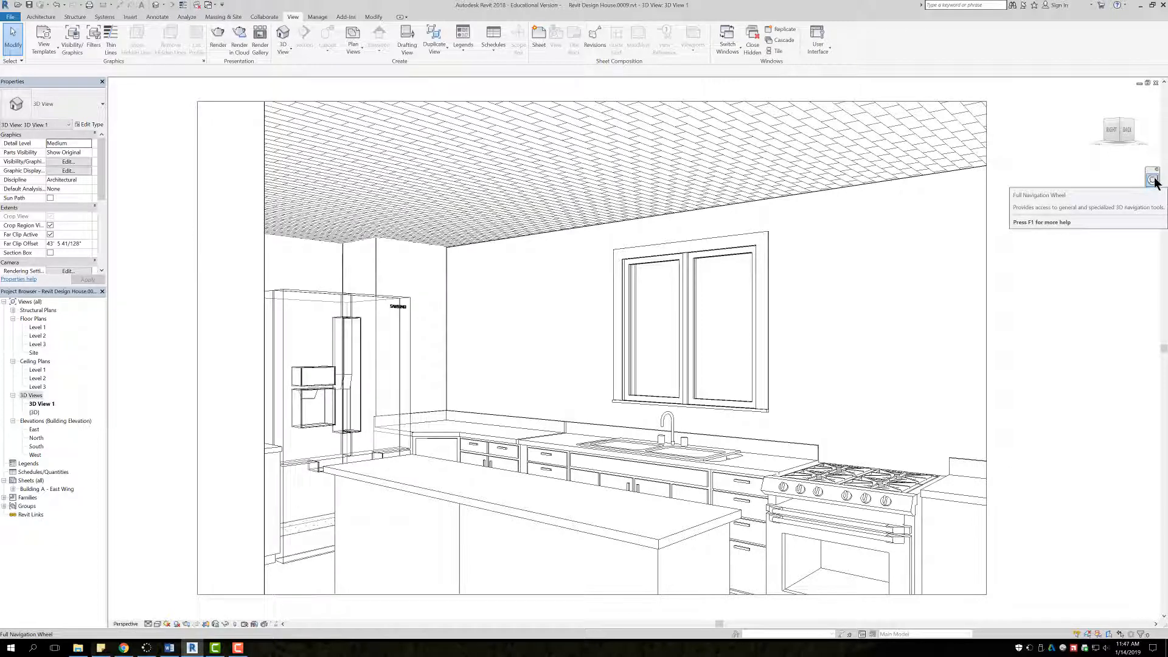
# - Activate the Full Navigation Wheel over the kitchen perspective view
pyautogui.click(1153, 176)
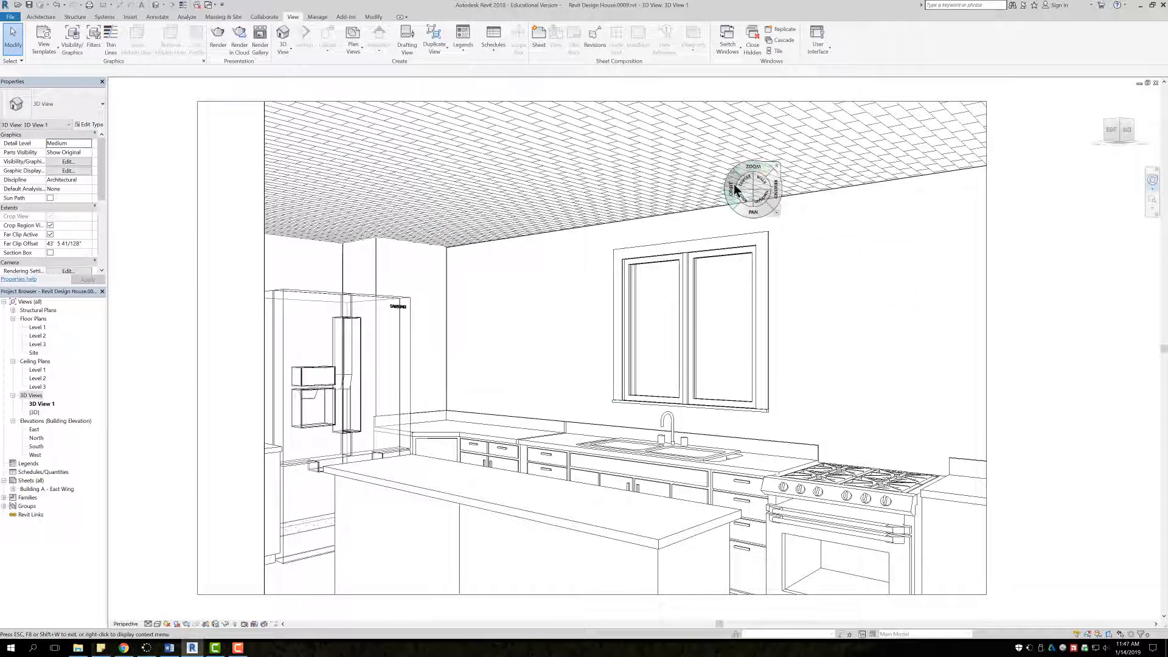
pyautogui.moveTo(749, 168)
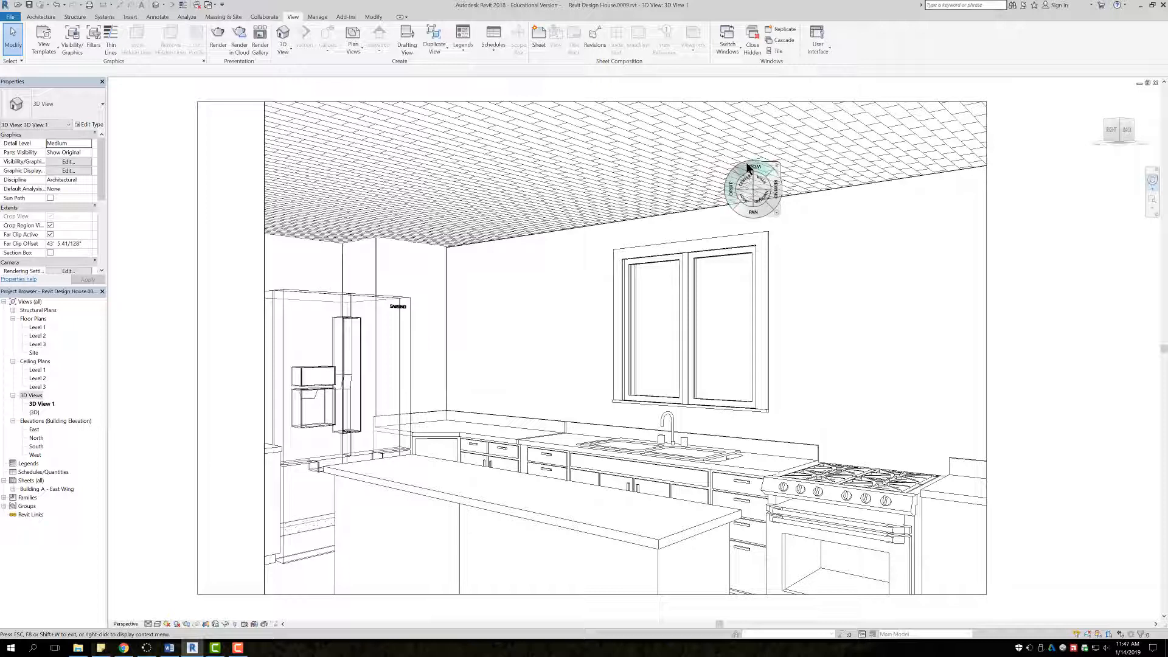
pyautogui.moveTo(730, 190)
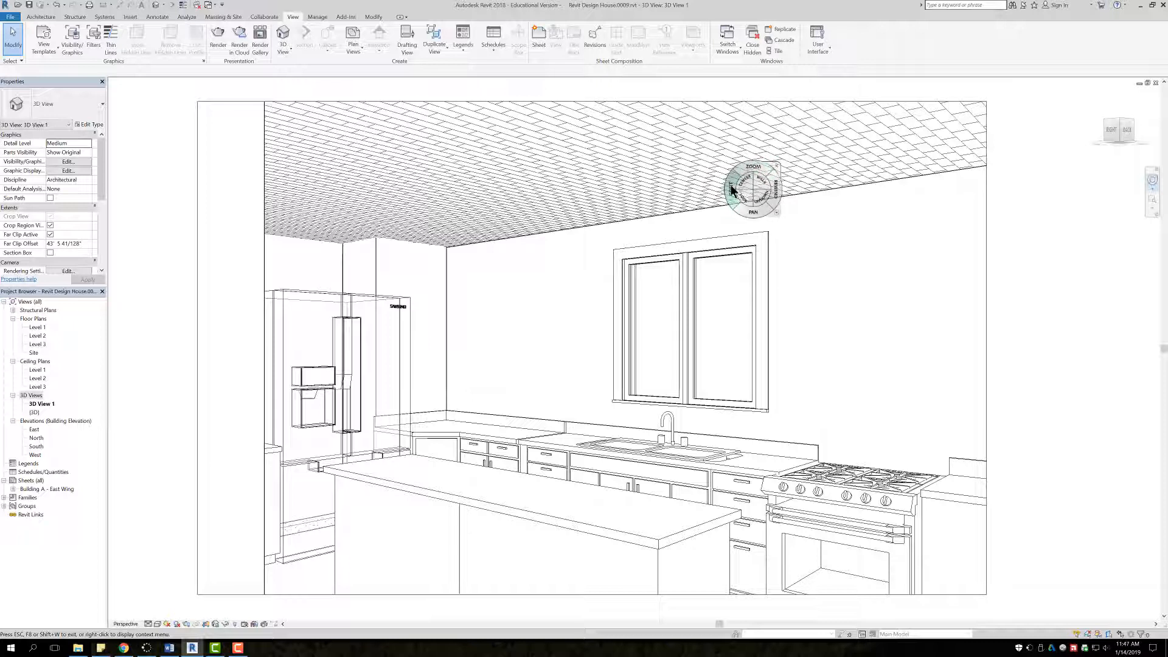
pyautogui.moveTo(733, 192)
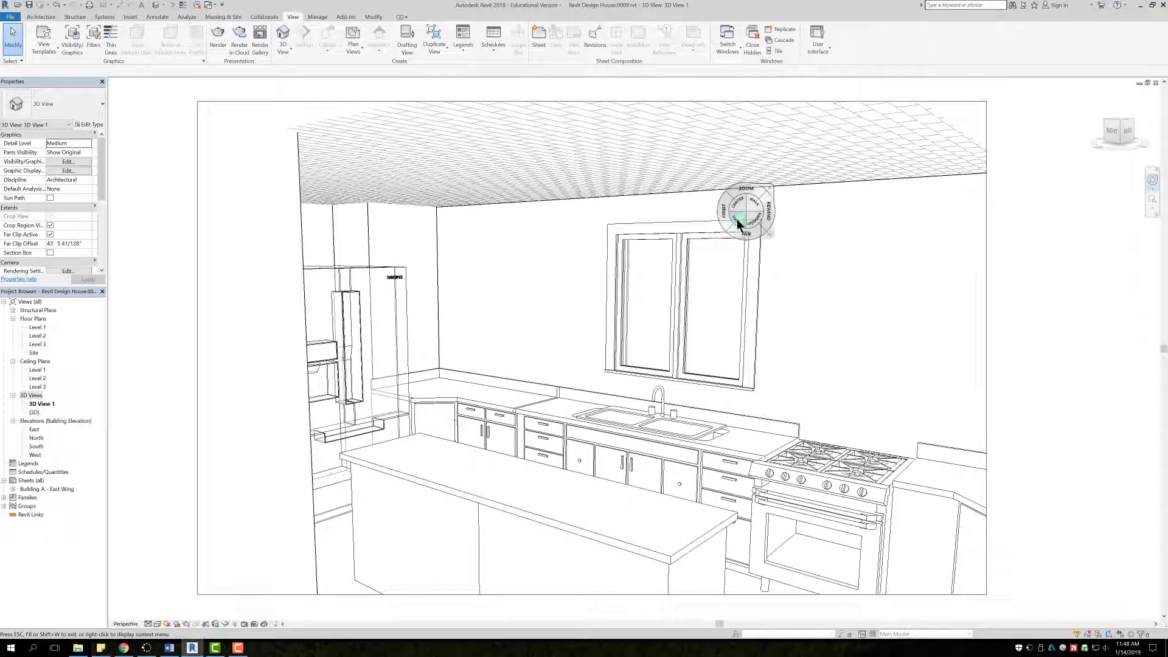
# - Tilt the camera down toward the island, dropping the ceiling and showing the countertops
pyautogui.moveTo(742, 211); pyautogui.dragTo(734, 238)
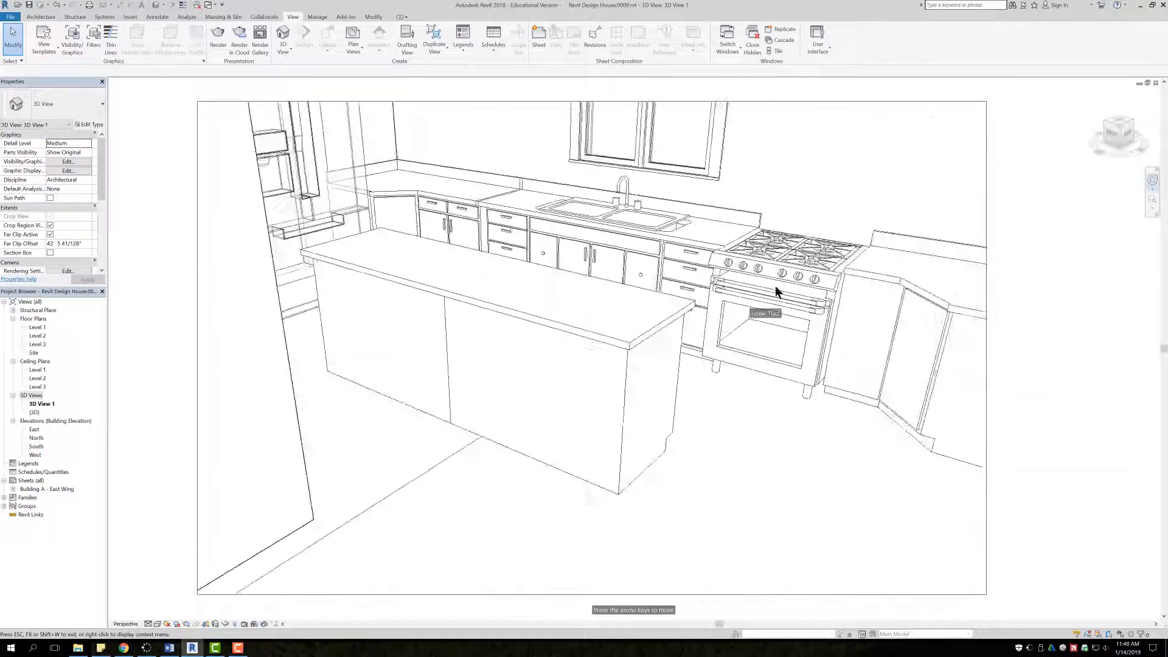
pyautogui.moveTo(774, 291); pyautogui.dragTo(740, 253)
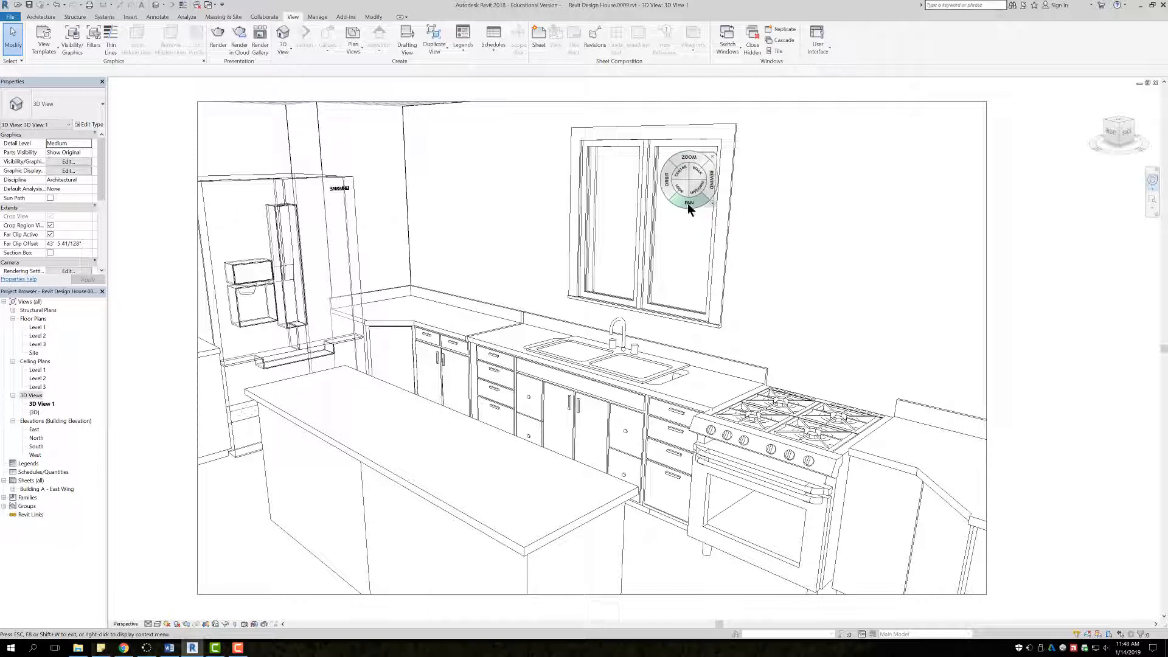
pyautogui.moveTo(689, 203)
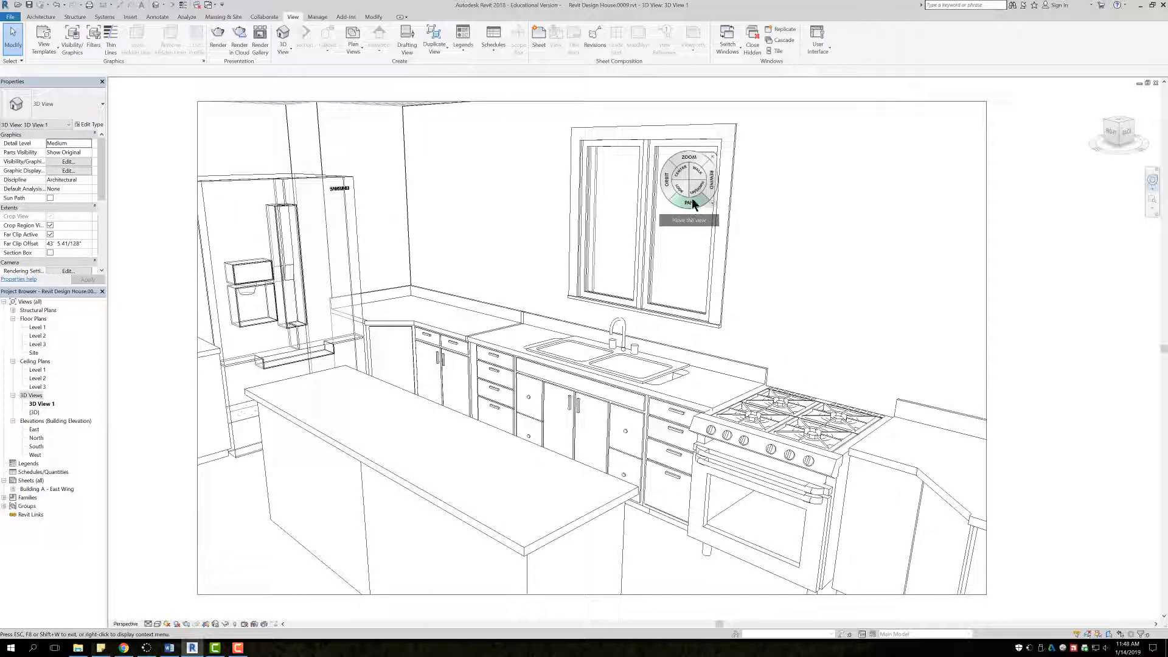
# - Pan the kitchen view to centre the window, sink, range, fridge and island
pyautogui.click(687, 203)
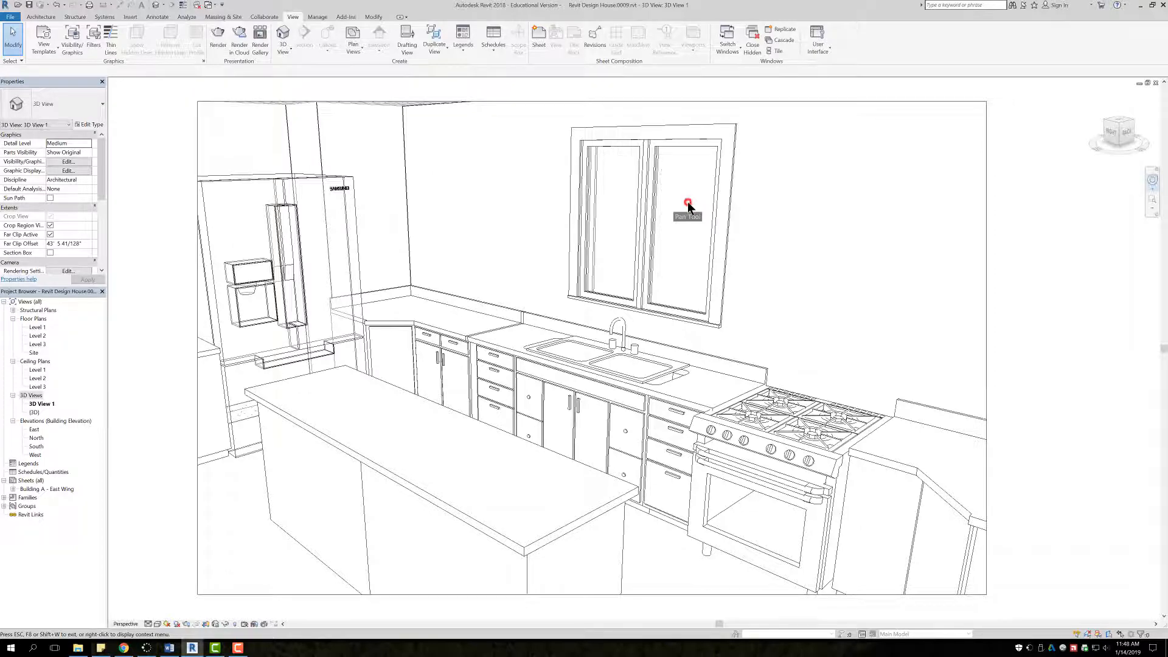
pyautogui.moveTo(687, 203); pyautogui.dragTo(684, 226)
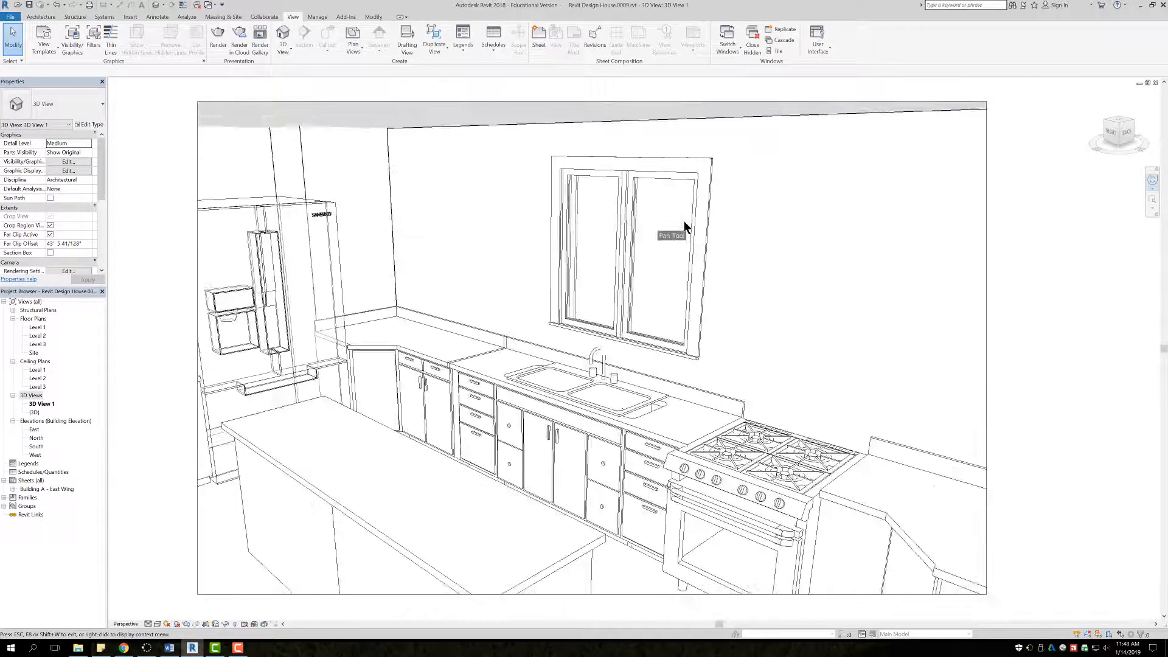
pyautogui.moveTo(686, 223); pyautogui.dragTo(774, 208)
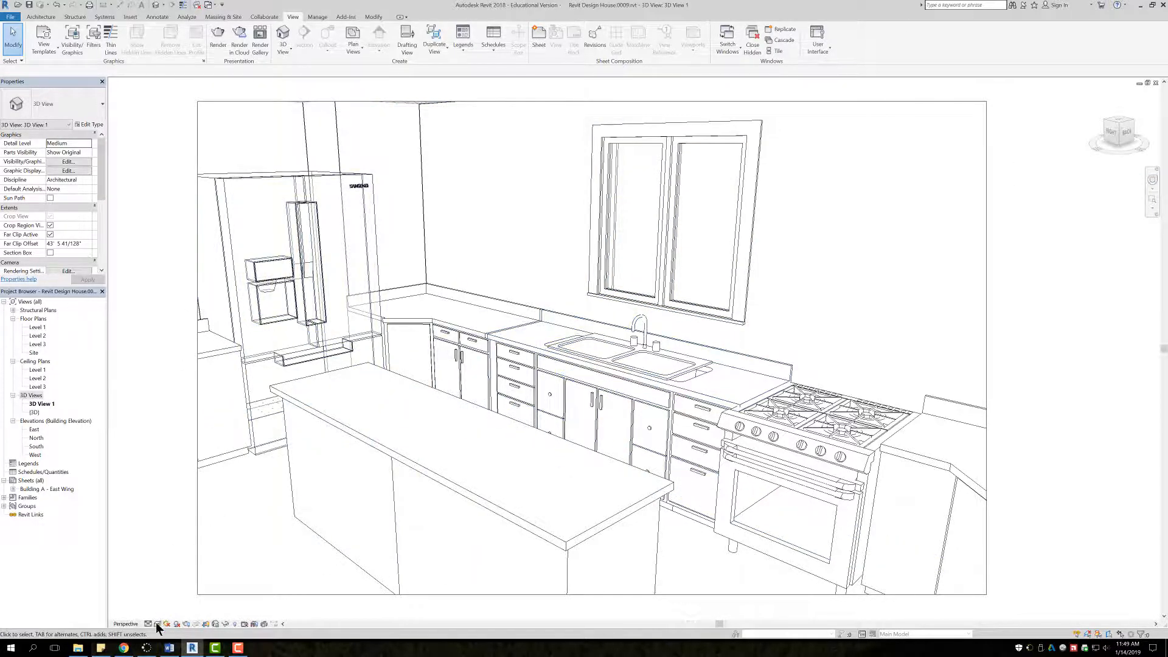
pyautogui.click(159, 624)
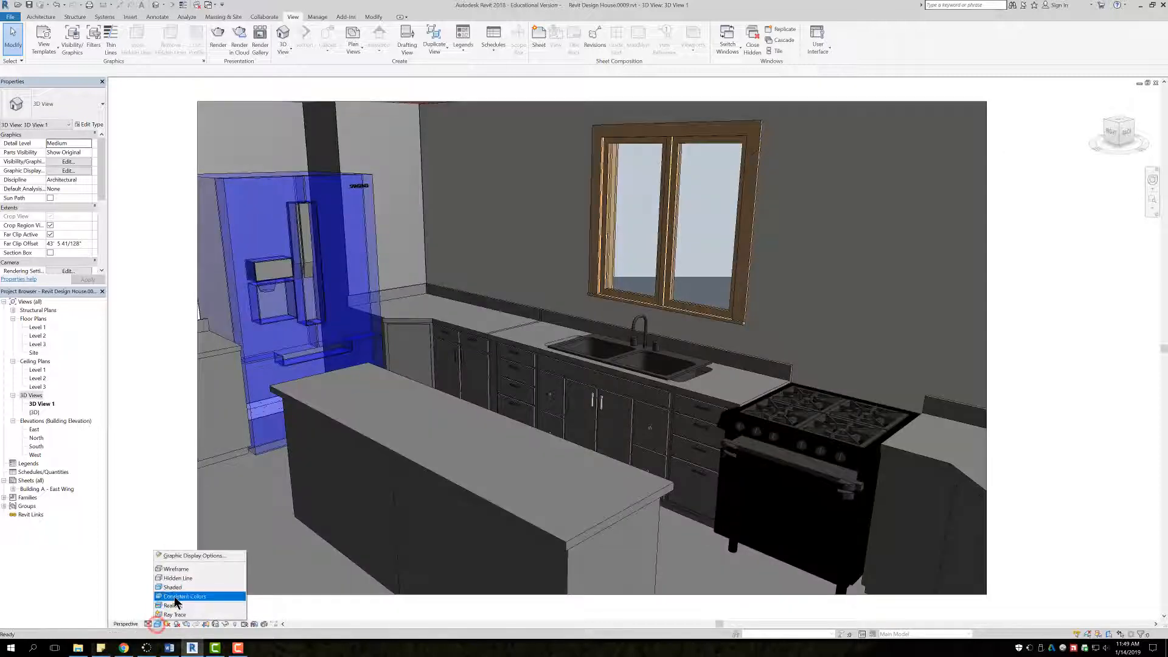
pyautogui.click(172, 587)
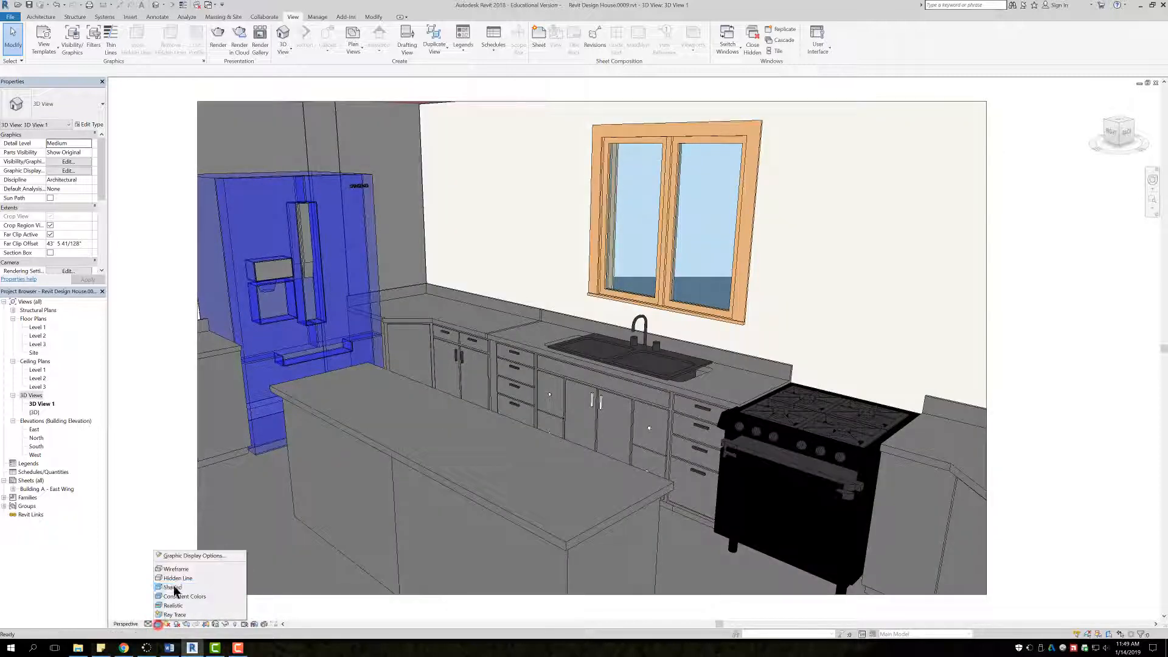
pyautogui.click(178, 578)
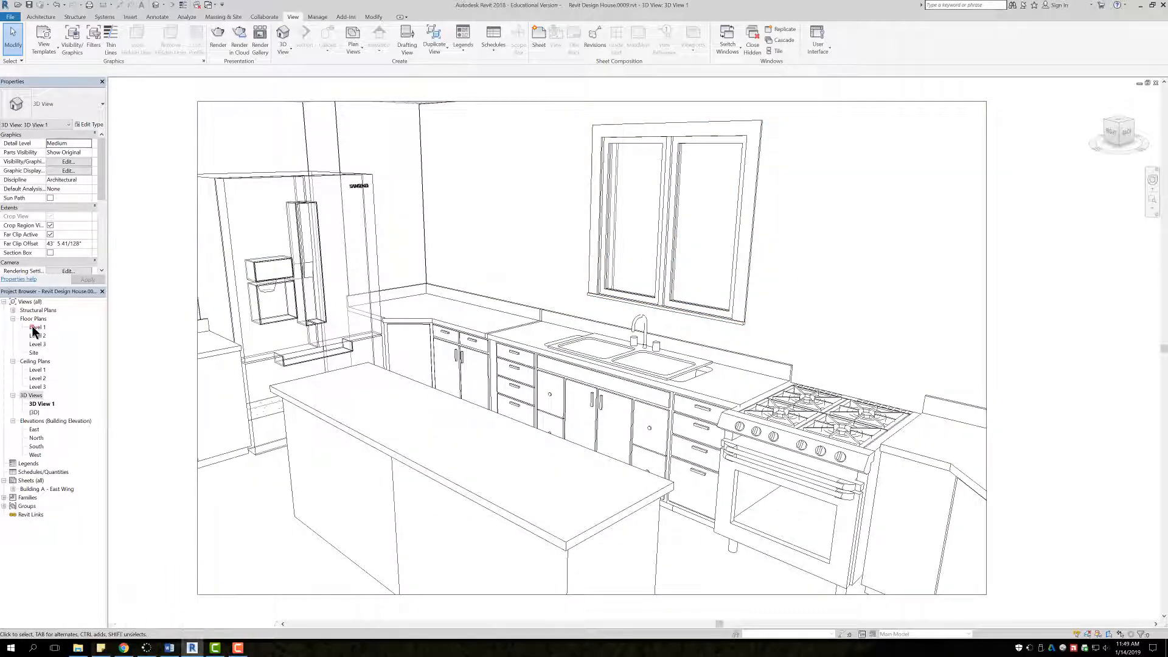
# - Open the Level 1 floor plan and show the 3D View 1 camera on it
pyautogui.doubleClick(38, 327)
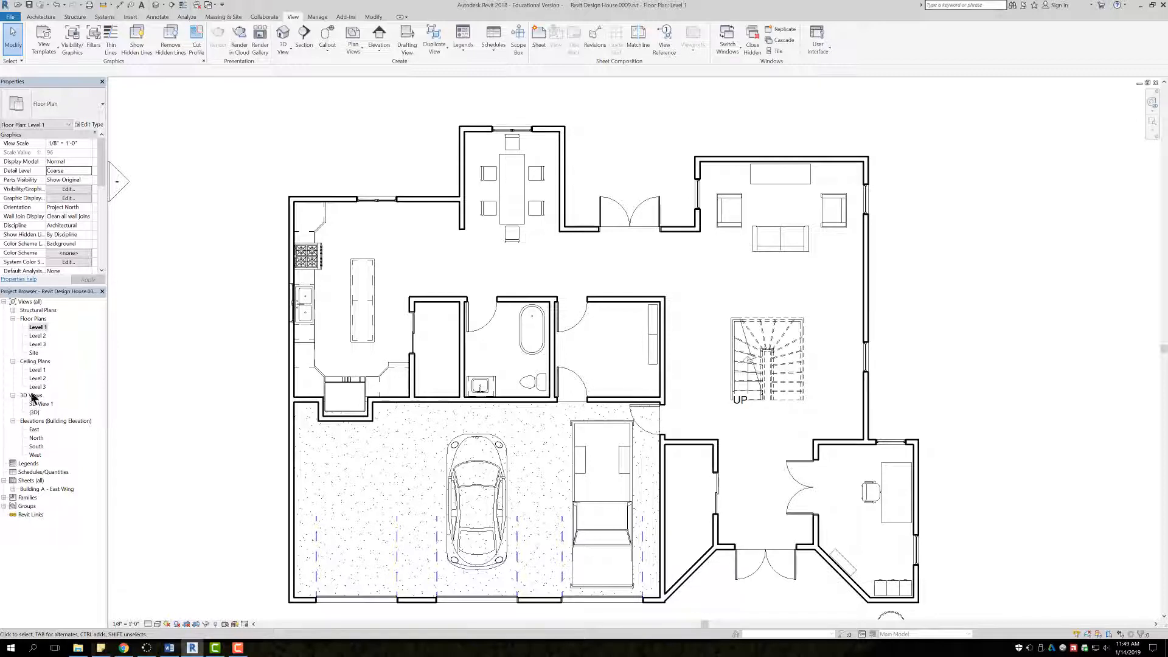
pyautogui.moveTo(44, 405)
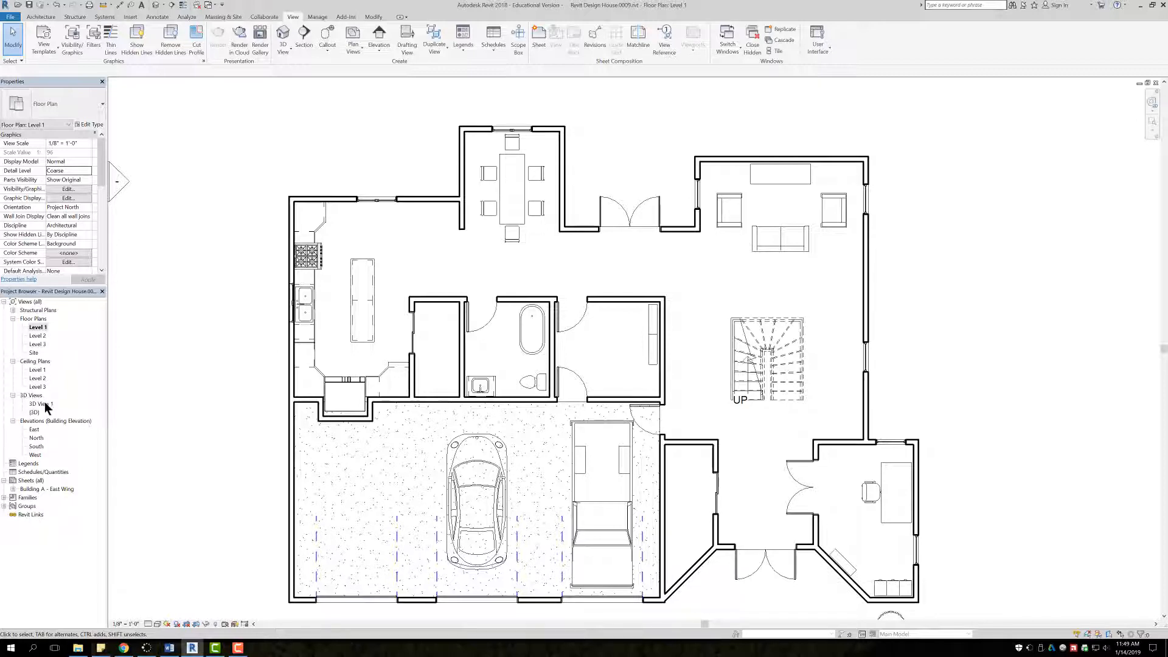
pyautogui.rightClick(39, 403)
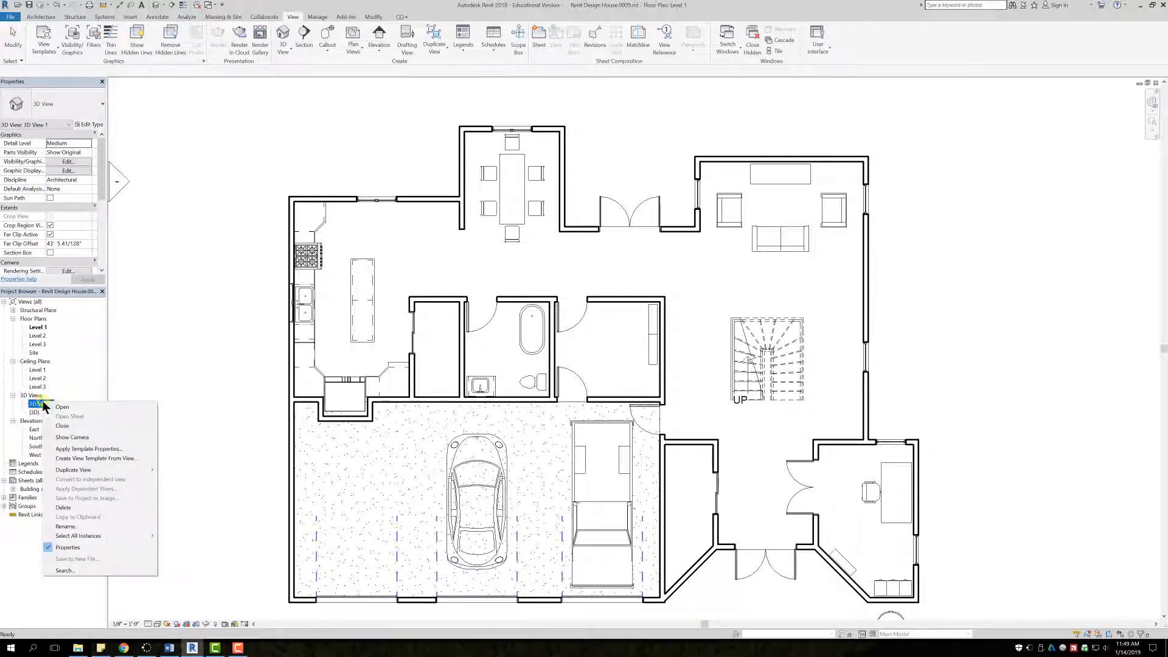
pyautogui.click(72, 436)
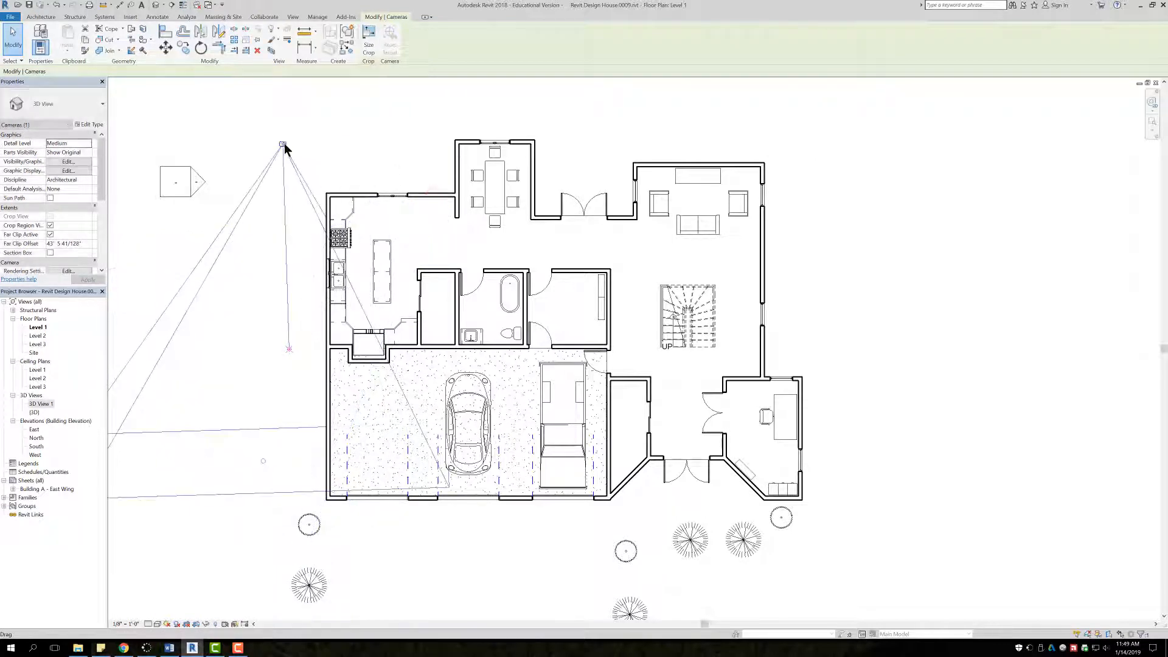
# - Drag the camera onto the kitchen's upper wall and shorten its far clip to 41' 8 3/8"
pyautogui.moveTo(282, 144); pyautogui.dragTo(427, 187)
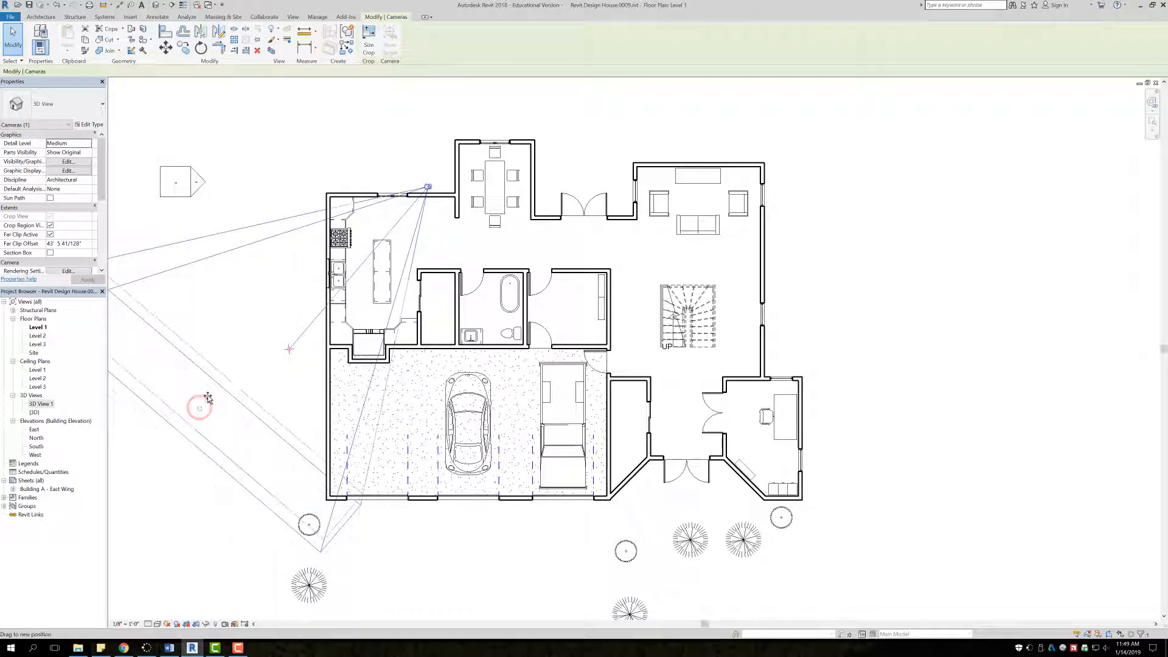
pyautogui.moveTo(208, 398); pyautogui.dragTo(288, 348)
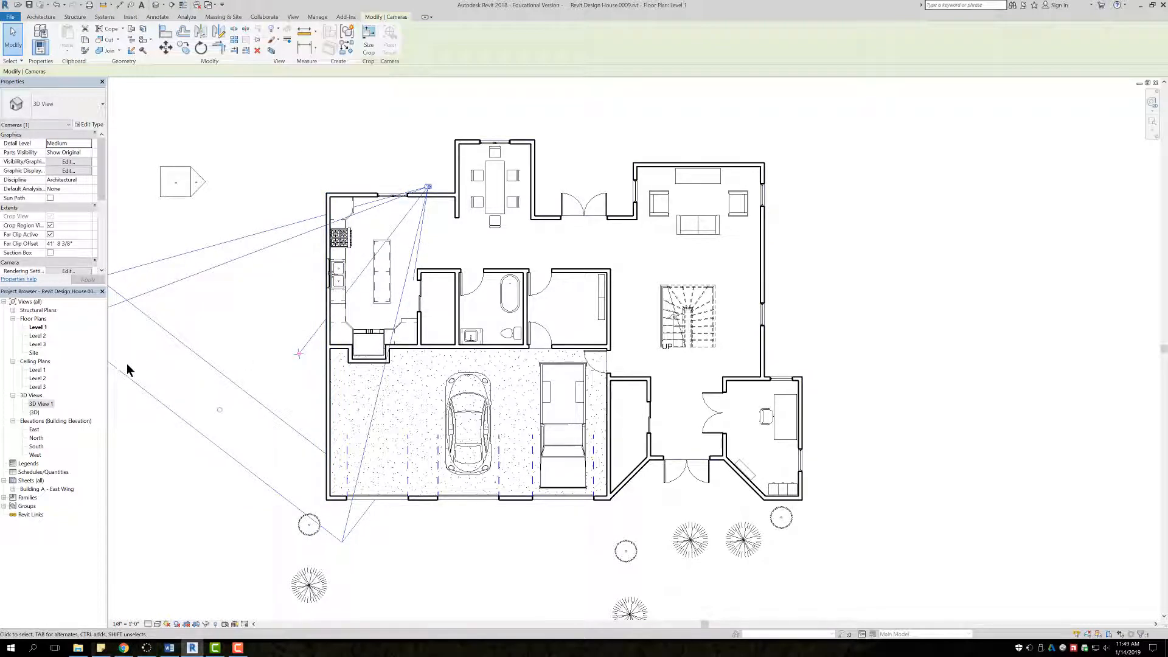
pyautogui.moveTo(40, 409)
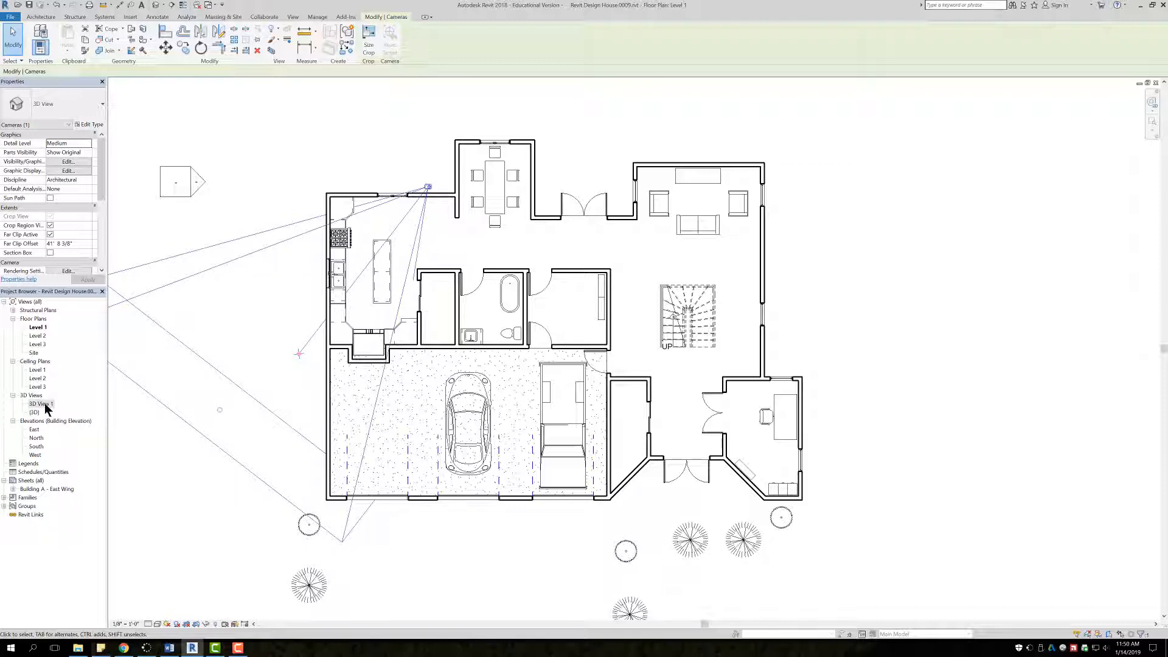
# - Rename 3D View 1 to 'Kitchen' in the Project Browser
pyautogui.rightClick(39, 403)
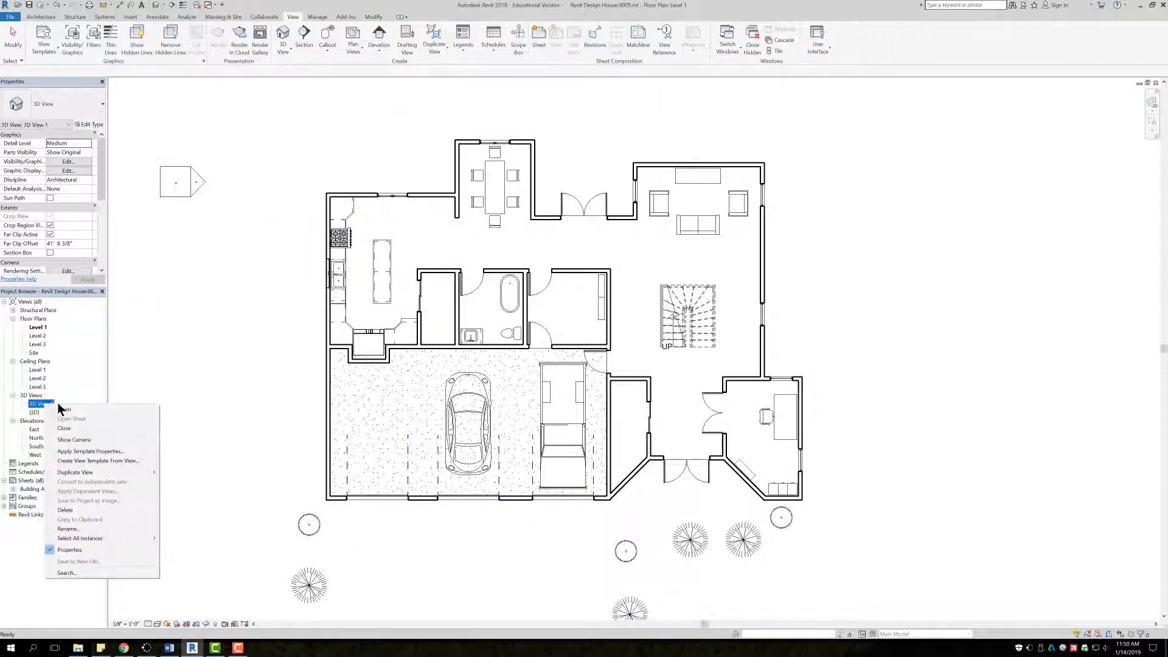
pyautogui.moveTo(67, 529)
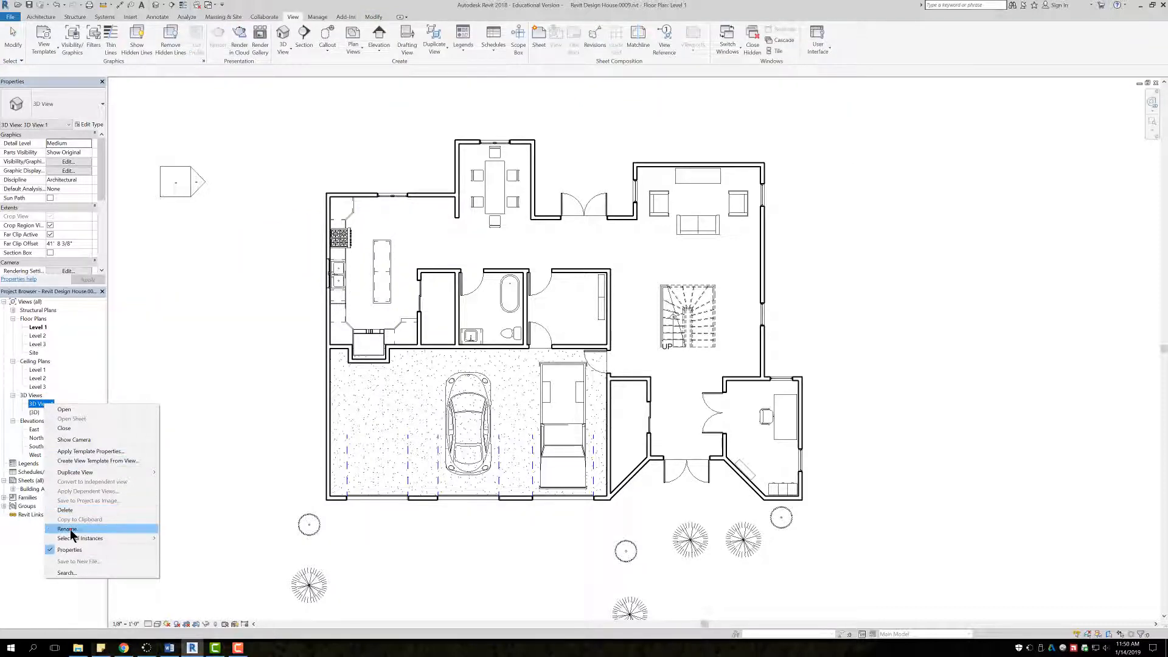
pyautogui.click(66, 528)
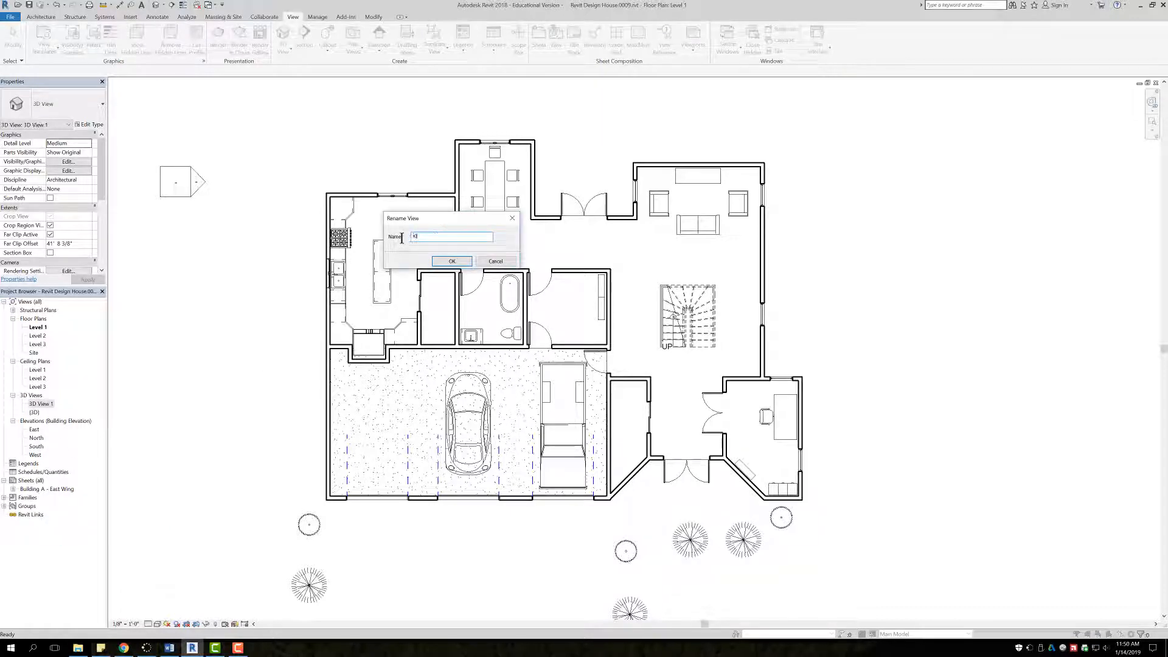
pyautogui.write('Kitchen')
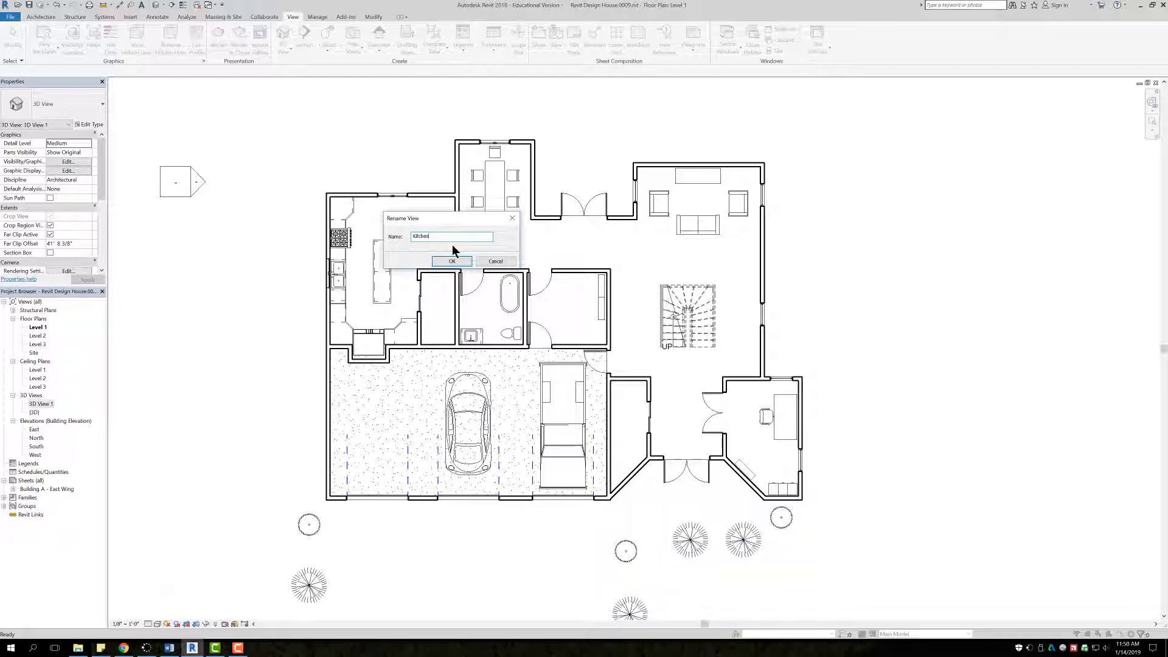